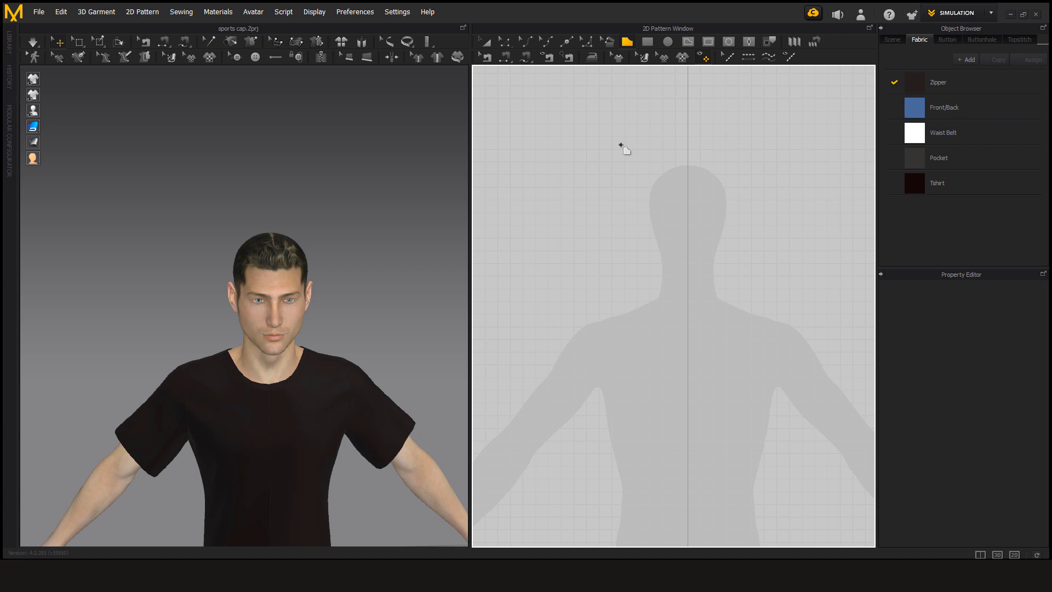
# - Draw a triangular cap panel with the Polygon tool, closing it at the top point
pyautogui.moveTo(620, 143); pyautogui.dragTo(590, 224)
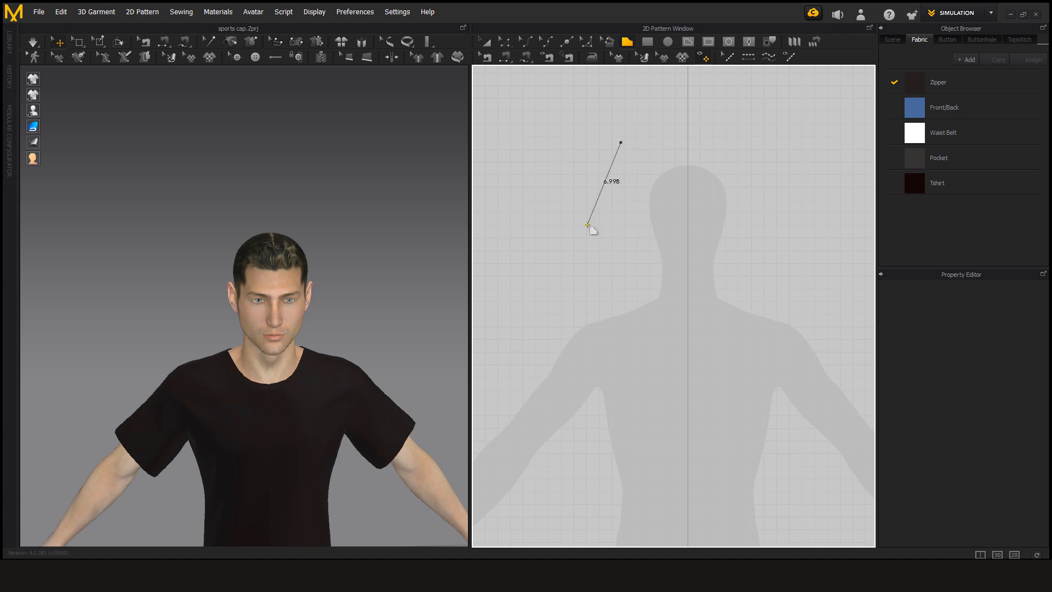
pyautogui.moveTo(588, 223); pyautogui.dragTo(648, 226)
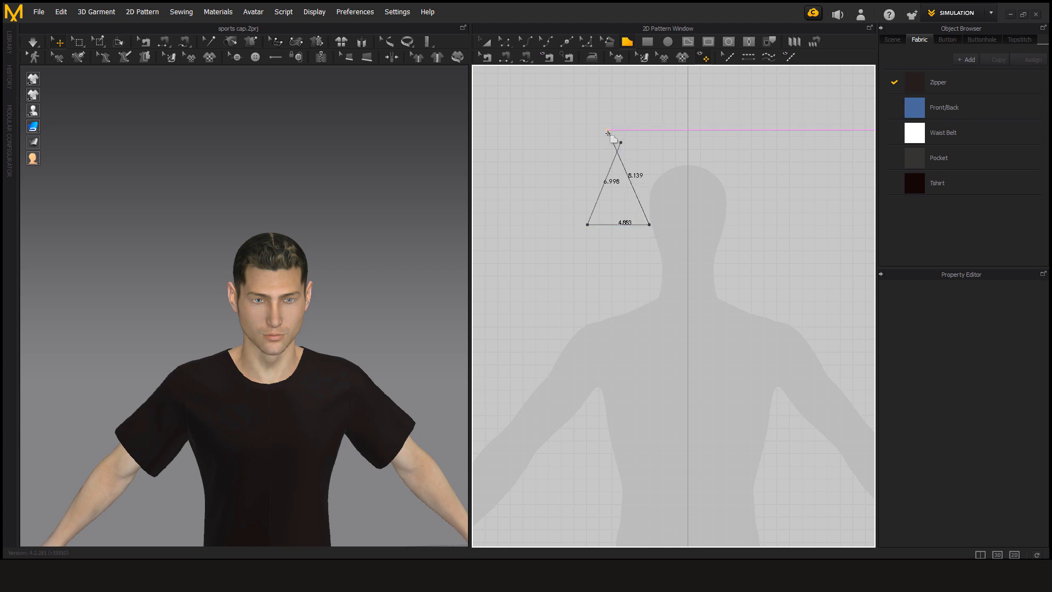
pyautogui.moveTo(608, 130); pyautogui.dragTo(620, 143)
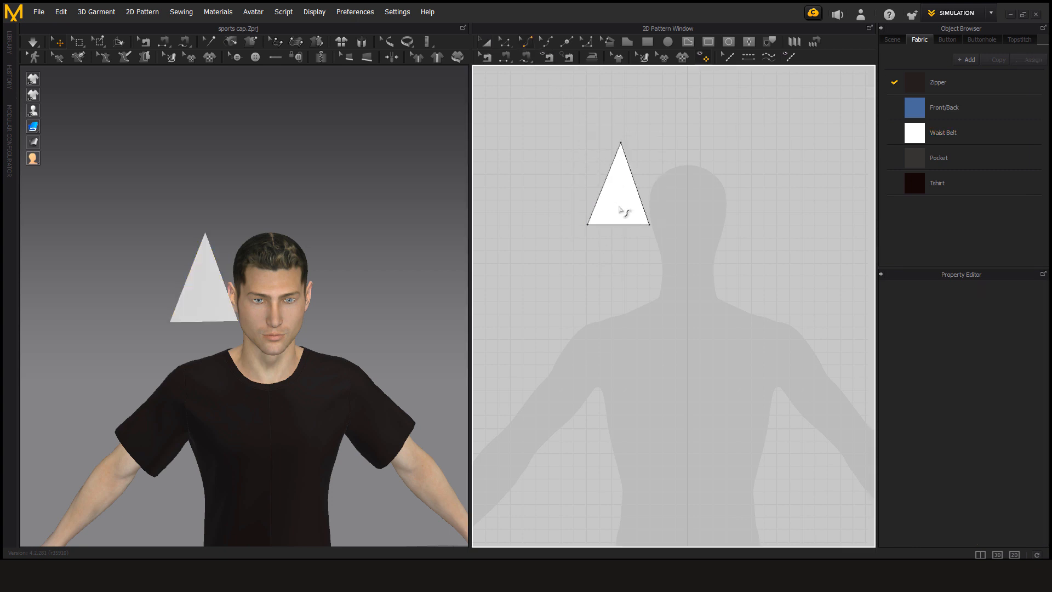
# - Curve both long sides of the triangle outward into a pointed arch-shaped panel
pyautogui.click(602, 189)
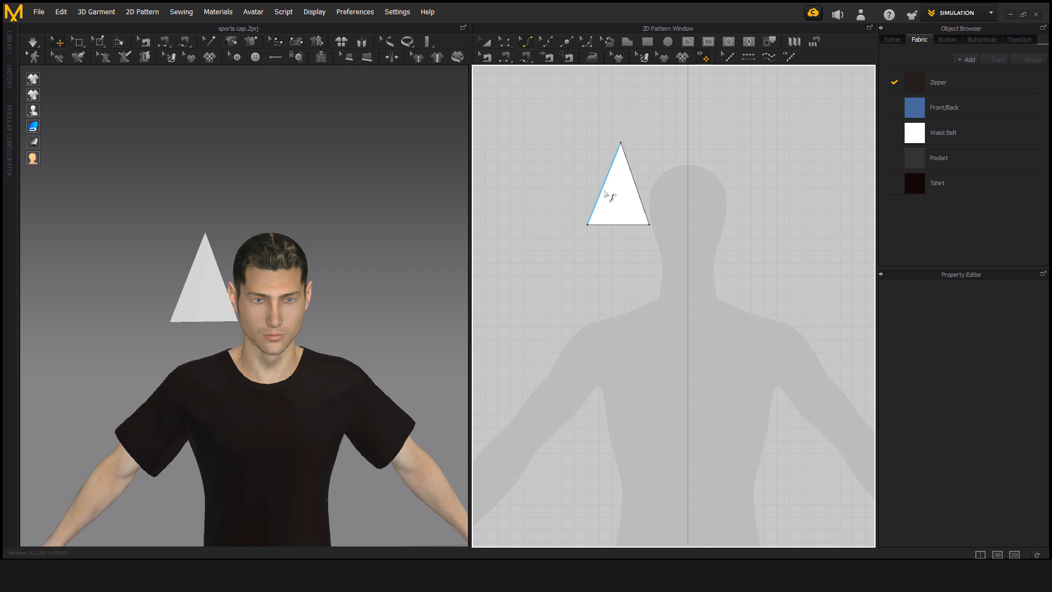
pyautogui.click(603, 191)
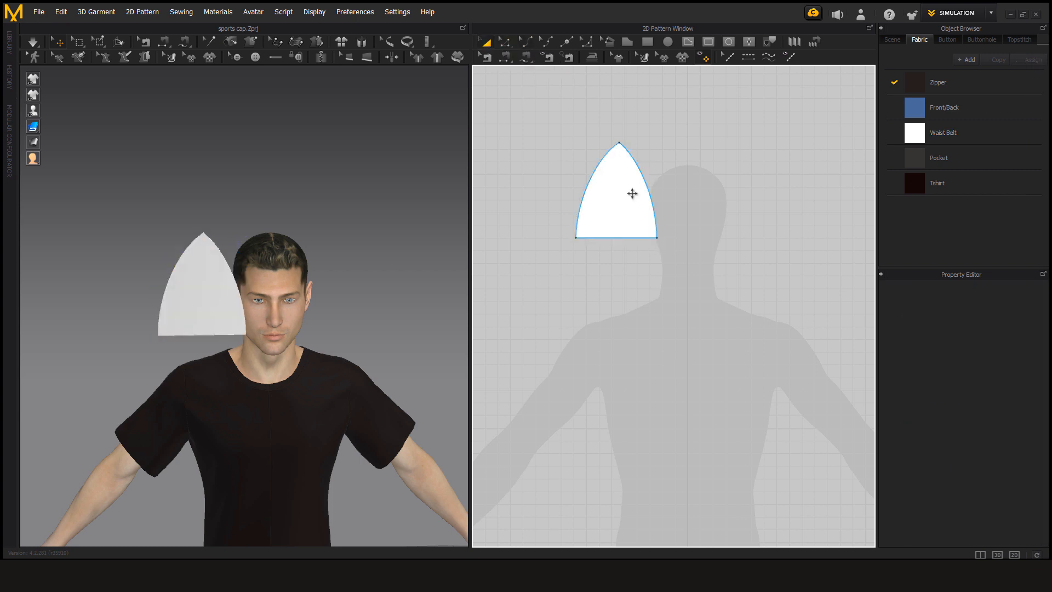
pyautogui.click(632, 193)
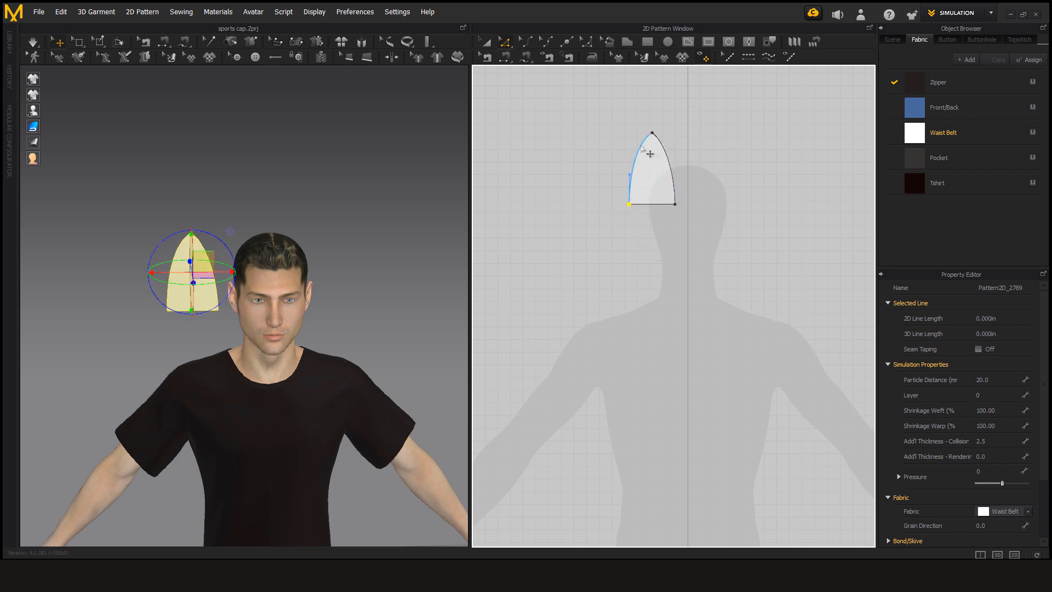
pyautogui.click(634, 170)
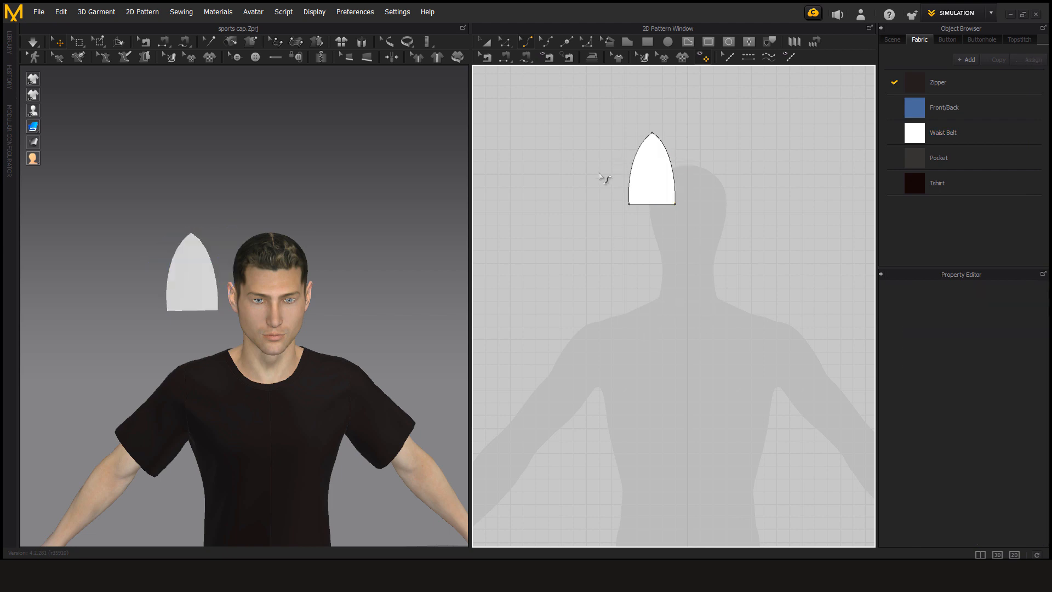
# - Copy the pointed panel and paste a duplicate beside the original
pyautogui.click(651, 175)
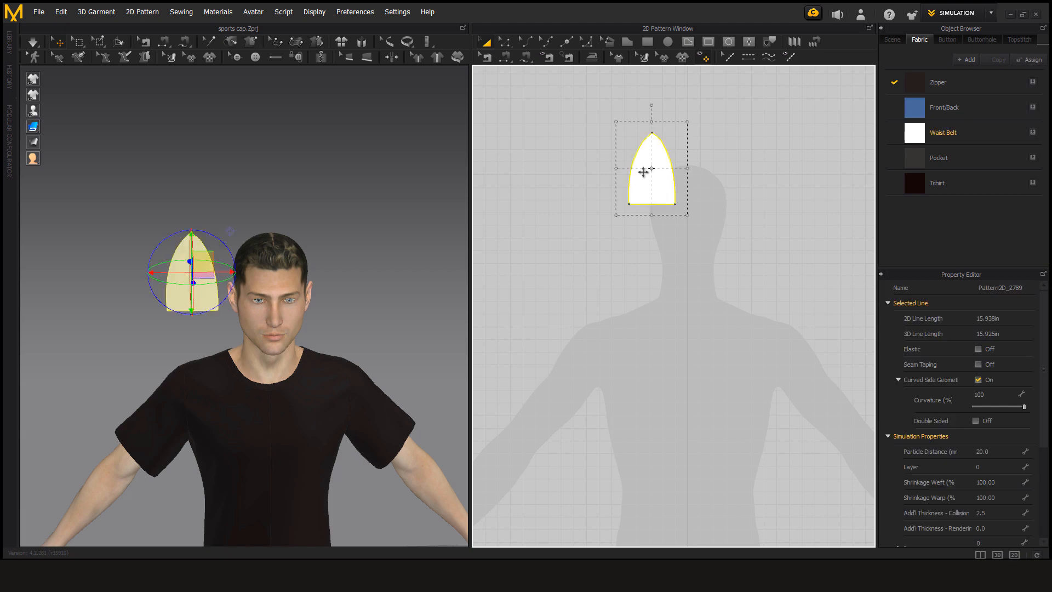
pyautogui.rightClick(643, 170)
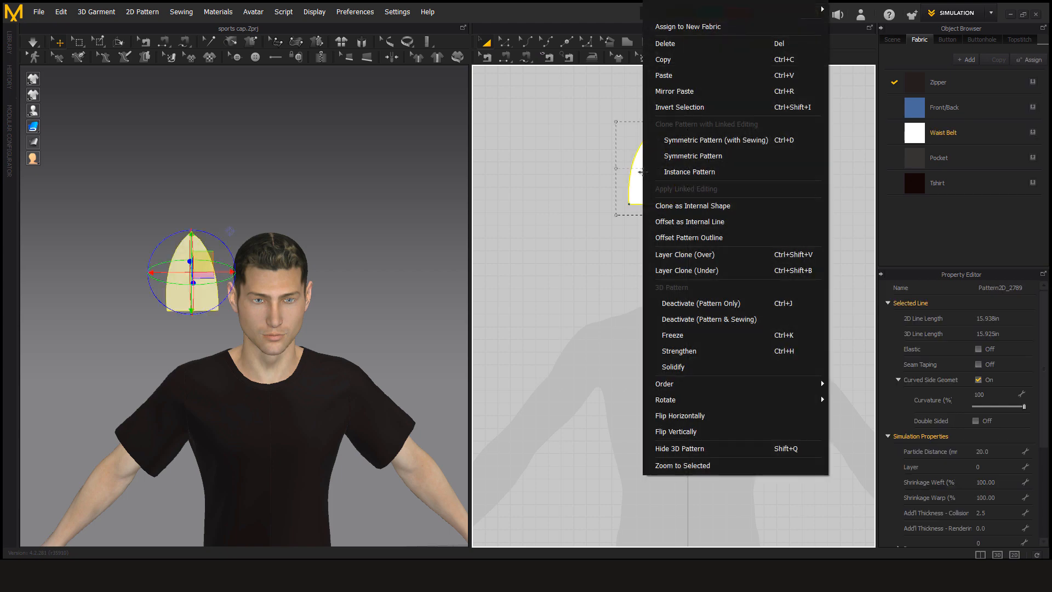
pyautogui.moveTo(697, 65)
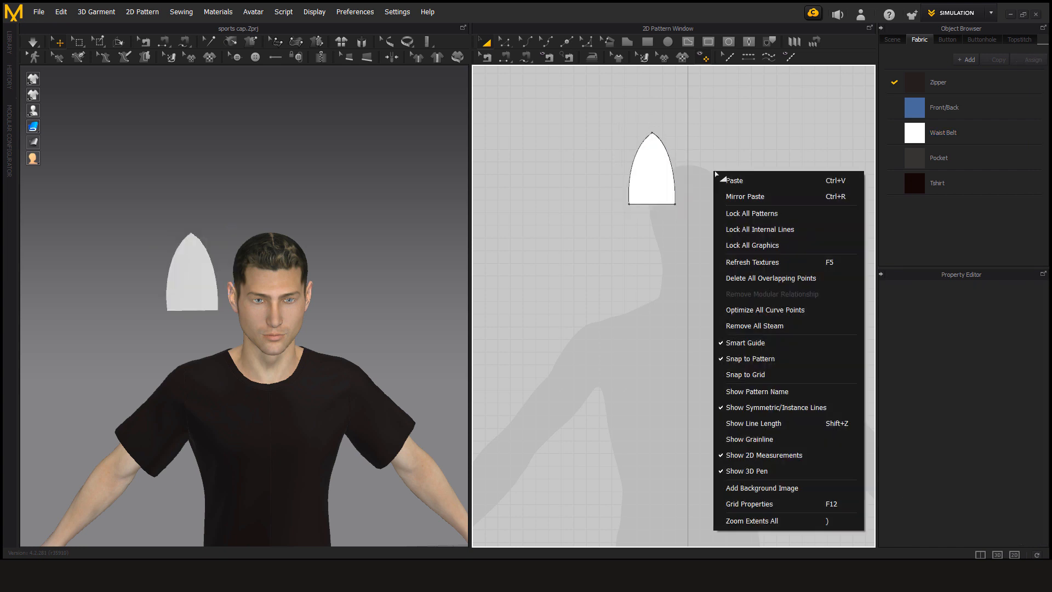
pyautogui.click(746, 196)
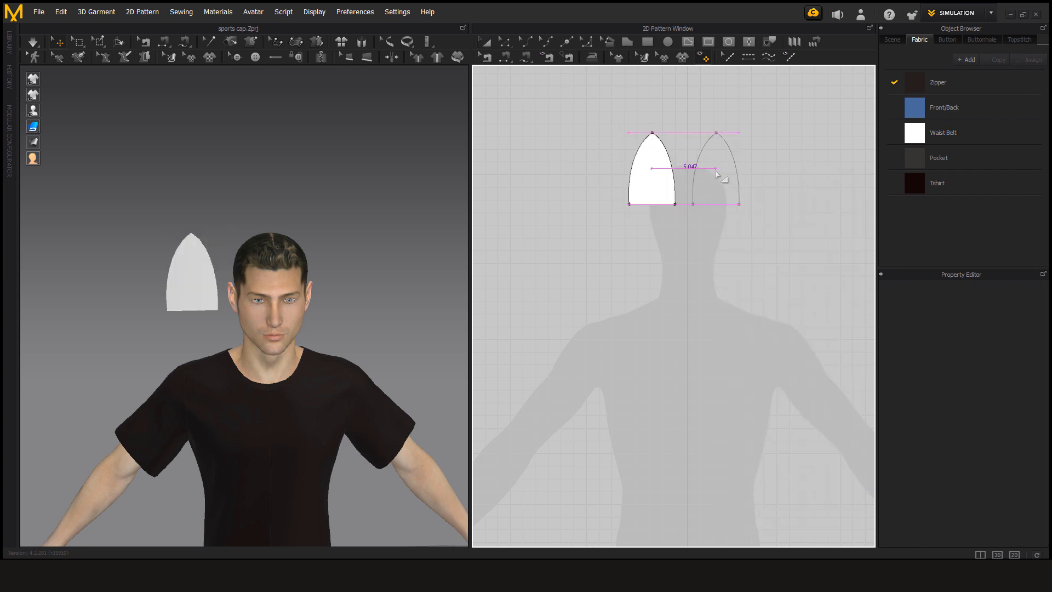
pyautogui.click(717, 167)
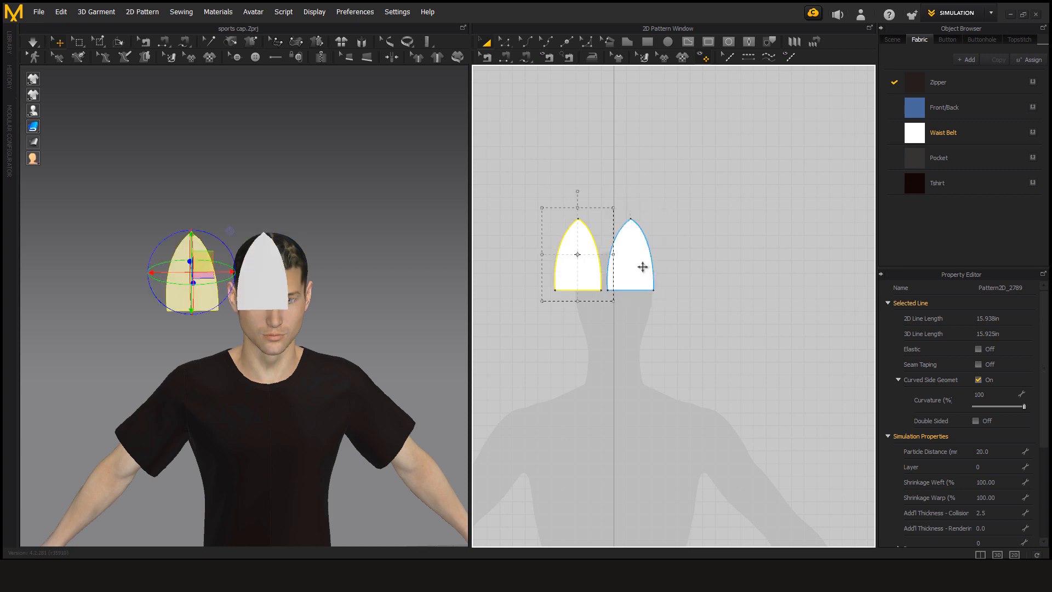
# - Copy both panels and paste repeatedly until eight identical panels sit side by side
pyautogui.rightClick(640, 266)
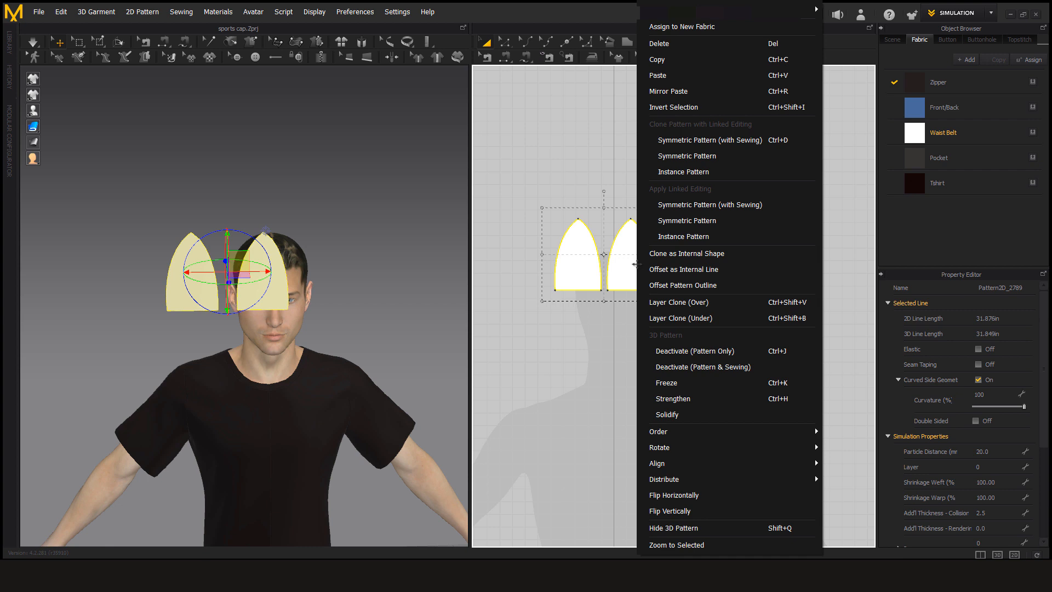
pyautogui.click(689, 122)
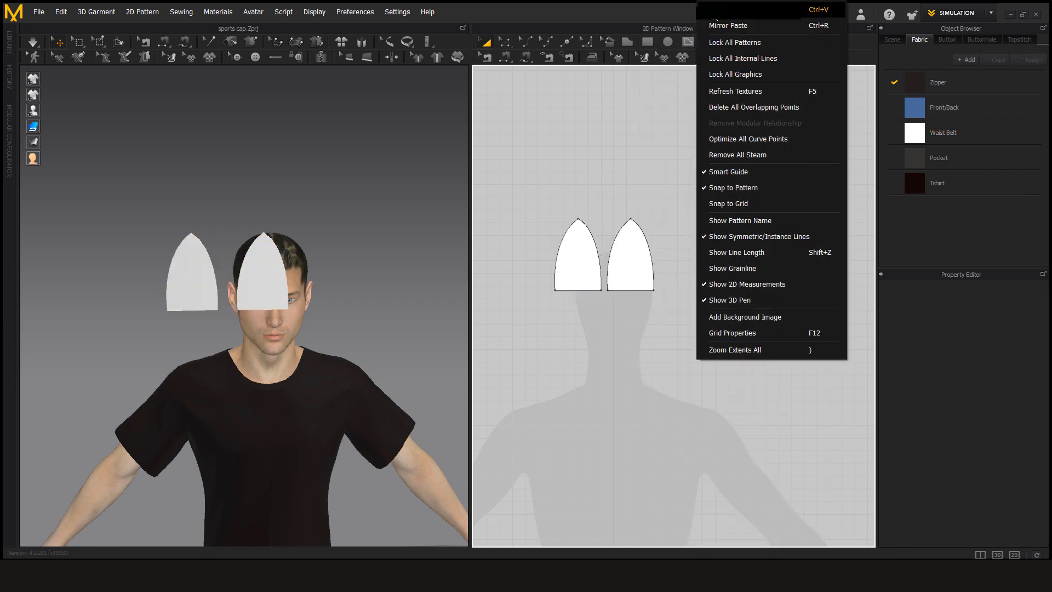
pyautogui.click(728, 25)
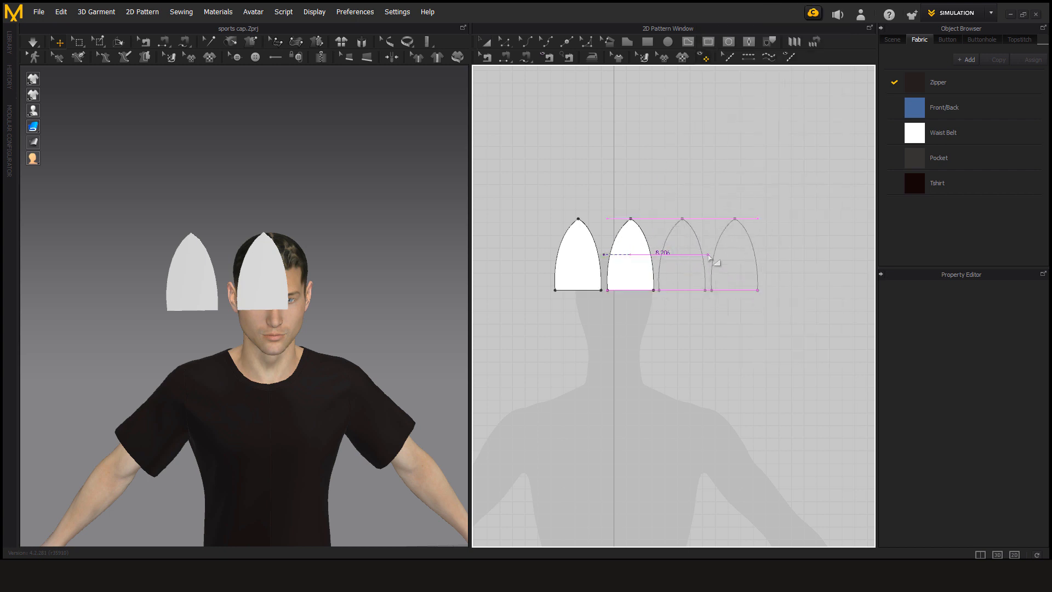
pyautogui.moveTo(725, 258)
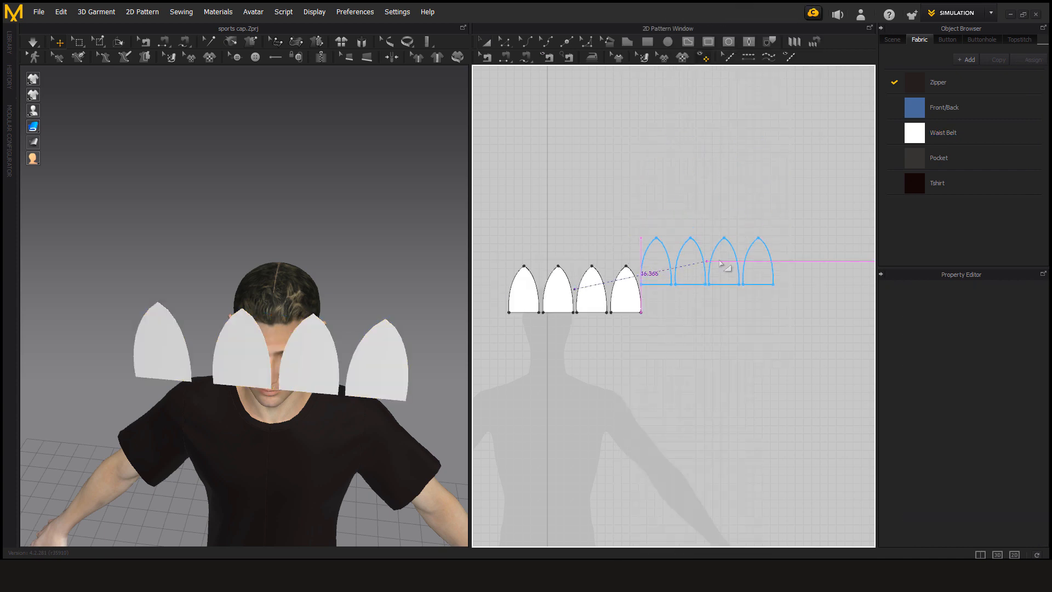
pyautogui.moveTo(721, 264); pyautogui.dragTo(715, 289)
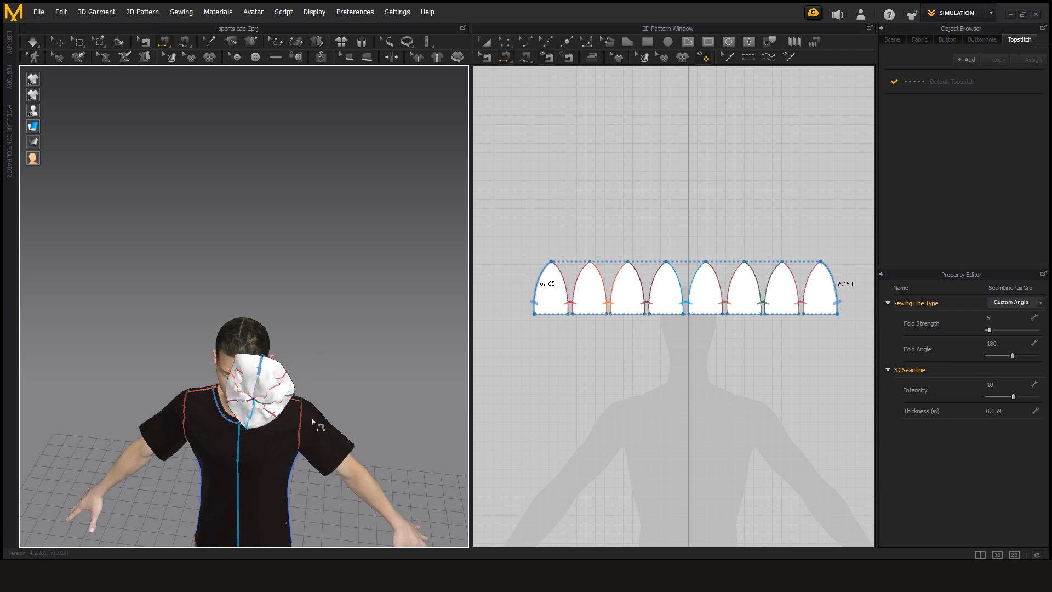
pyautogui.moveTo(275, 456)
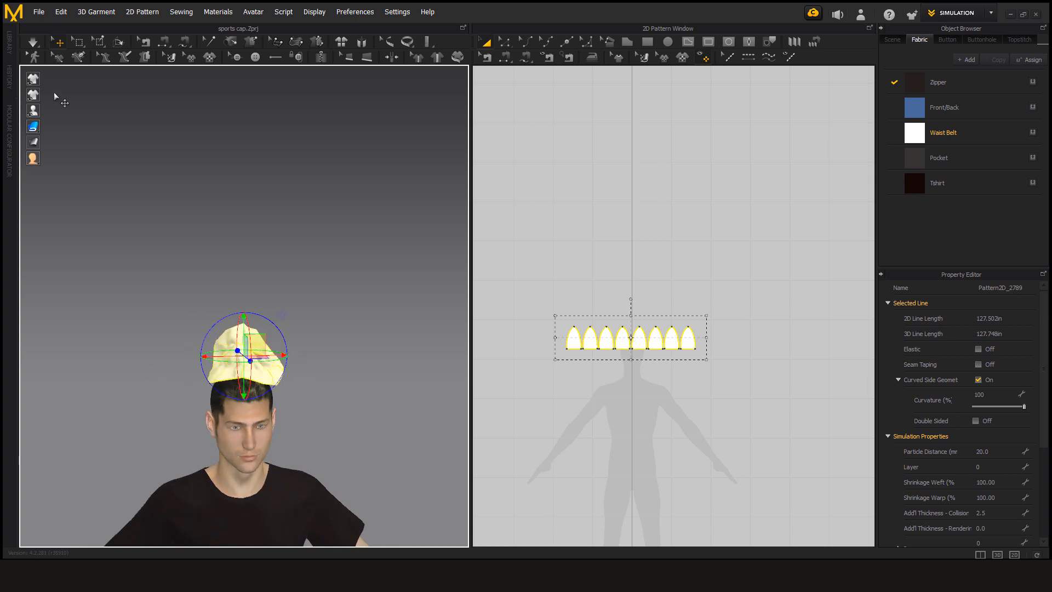
# - Add a new fabric for the crown and simulate so it settles onto the avatar's head
pyautogui.click(35, 41)
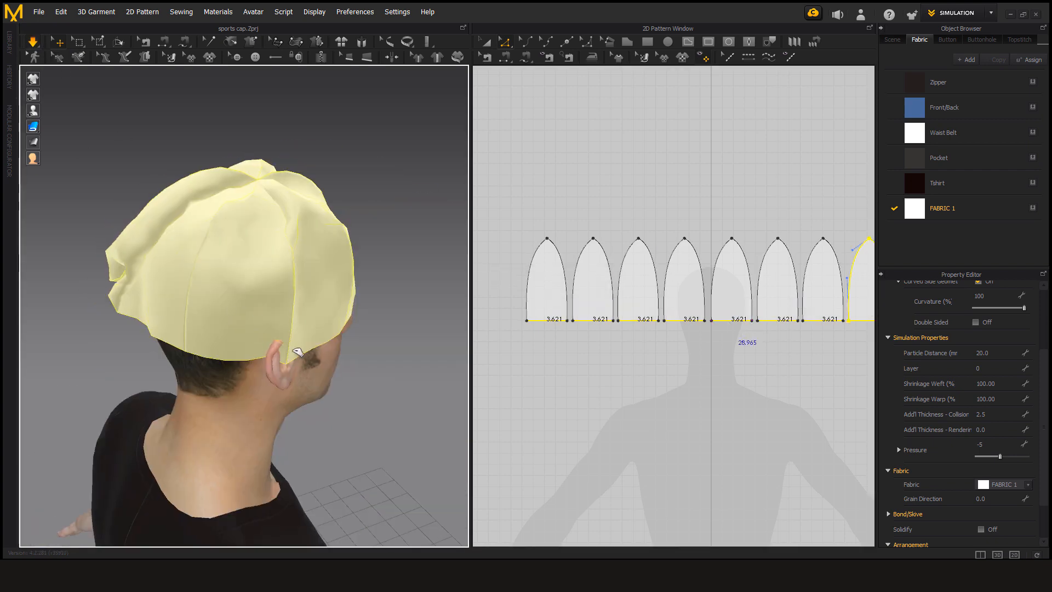
pyautogui.click(632, 299)
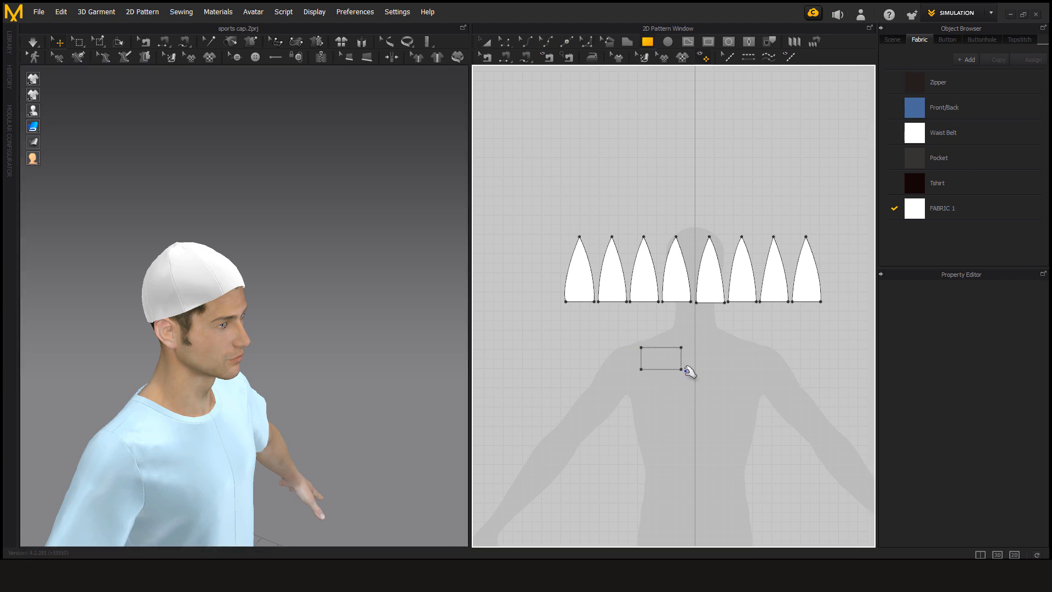
# - Draw a rectangle below the crown and bend its edges into a curved brim shape
pyautogui.moveTo(683, 370); pyautogui.dragTo(724, 372)
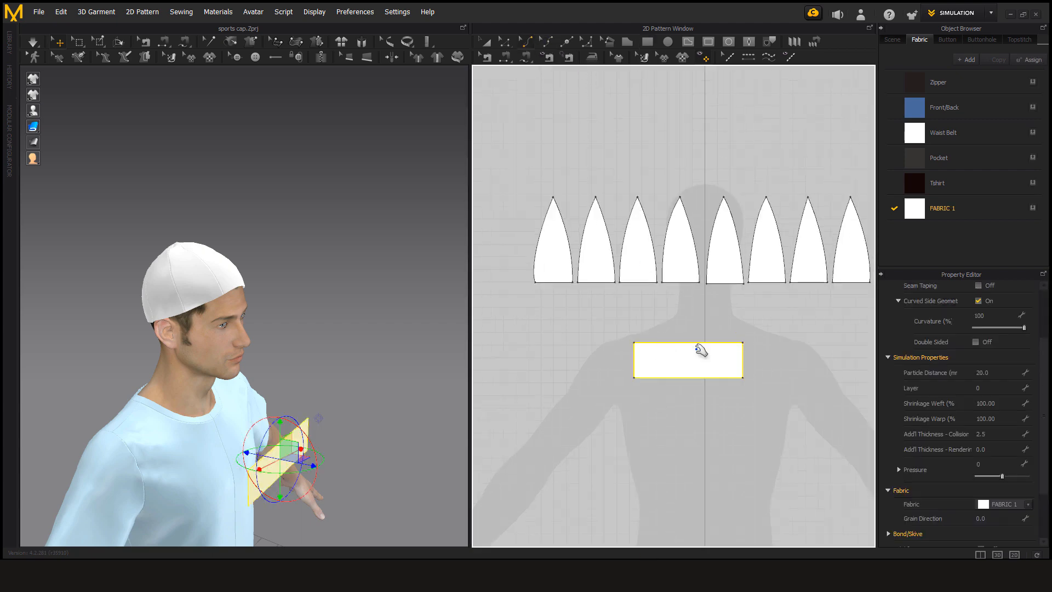
pyautogui.moveTo(686, 380)
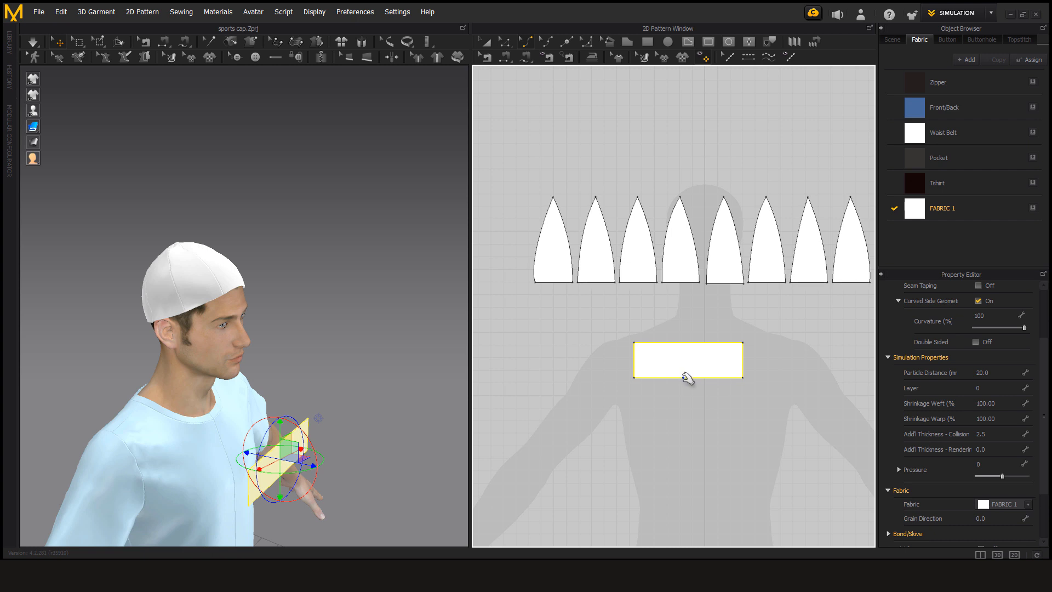
pyautogui.moveTo(688, 376); pyautogui.dragTo(687, 409)
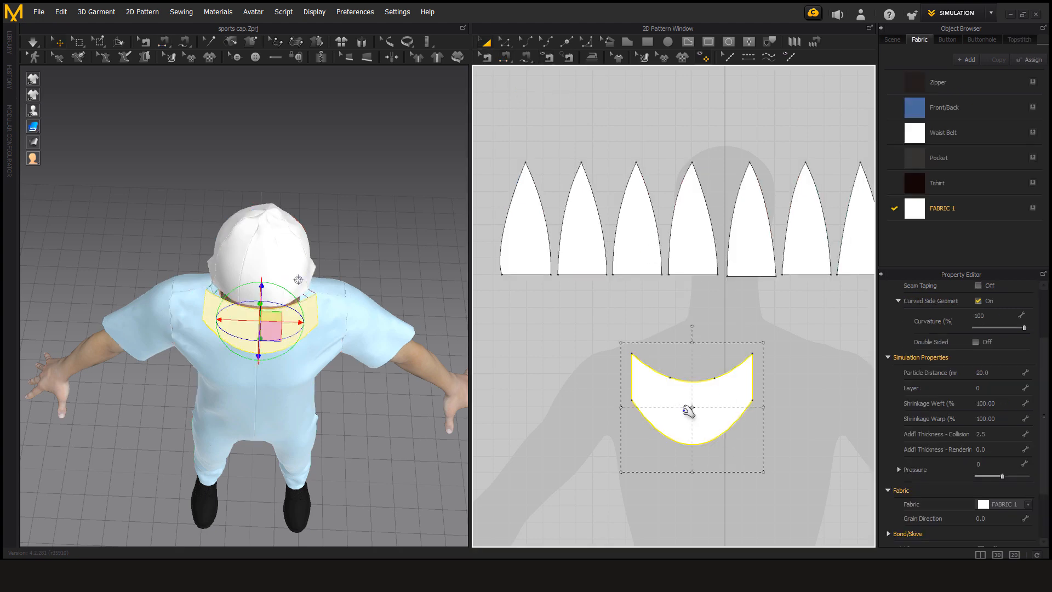
pyautogui.rightClick(688, 414)
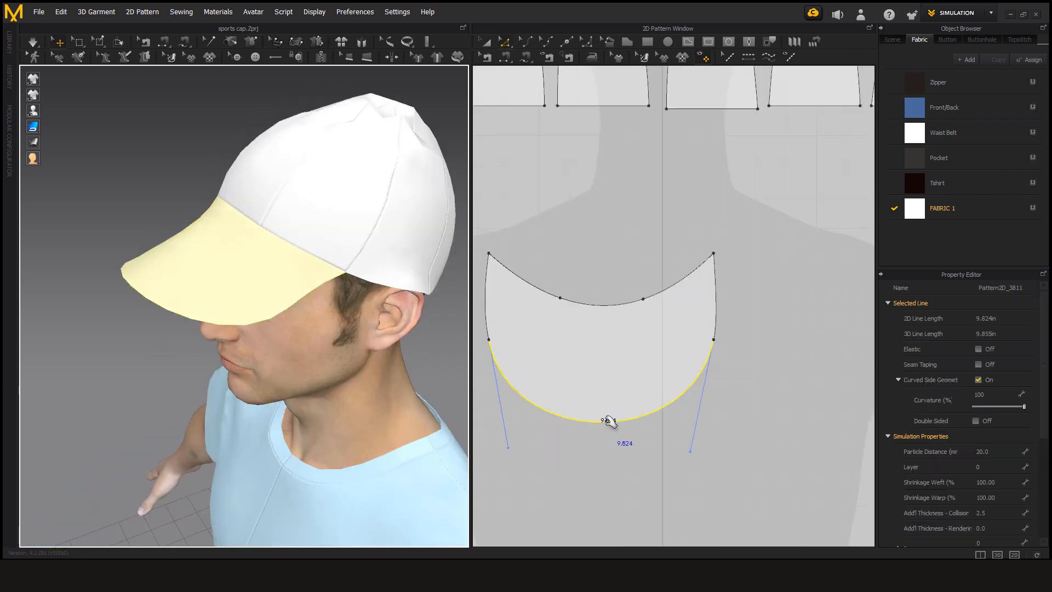
# - Offset the brim's outer edge as 3 internal lines at 0.5 in distance
pyautogui.rightClick(609, 421)
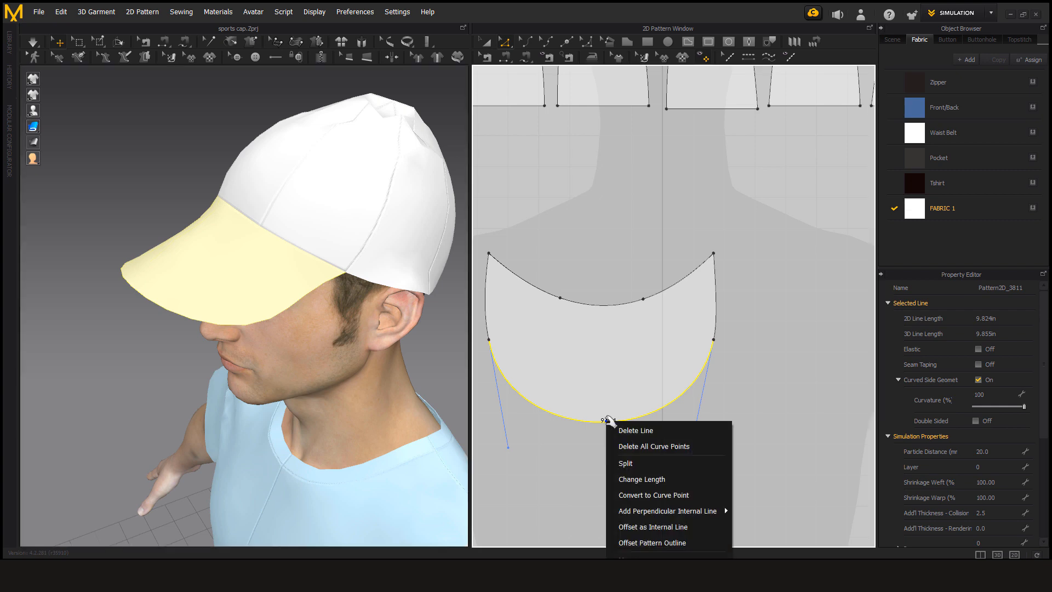
pyautogui.click(654, 526)
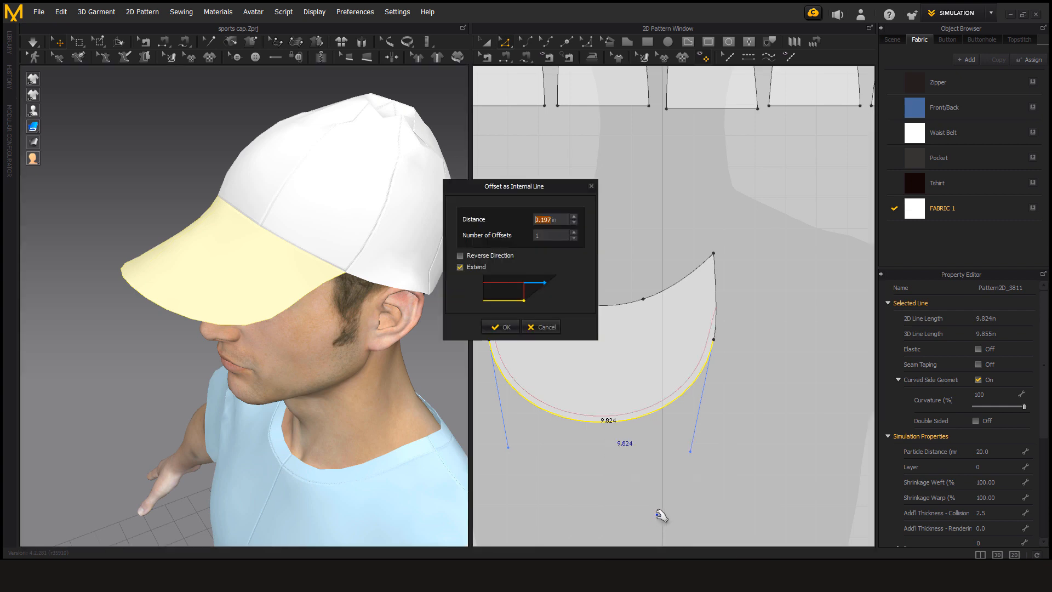
pyautogui.moveTo(576, 218)
pyautogui.write('0.300')
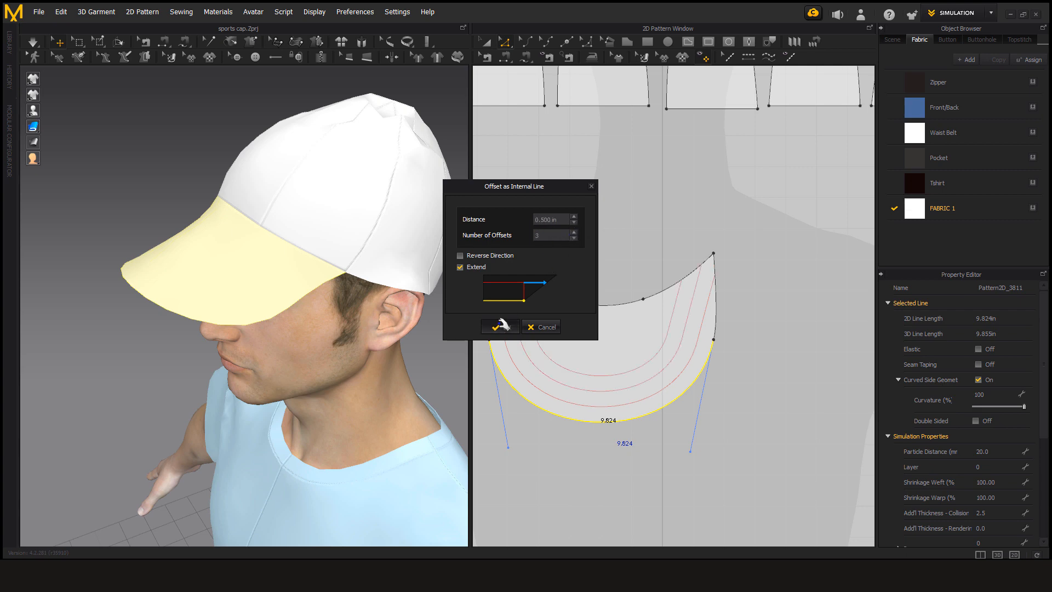
pyautogui.click(500, 326)
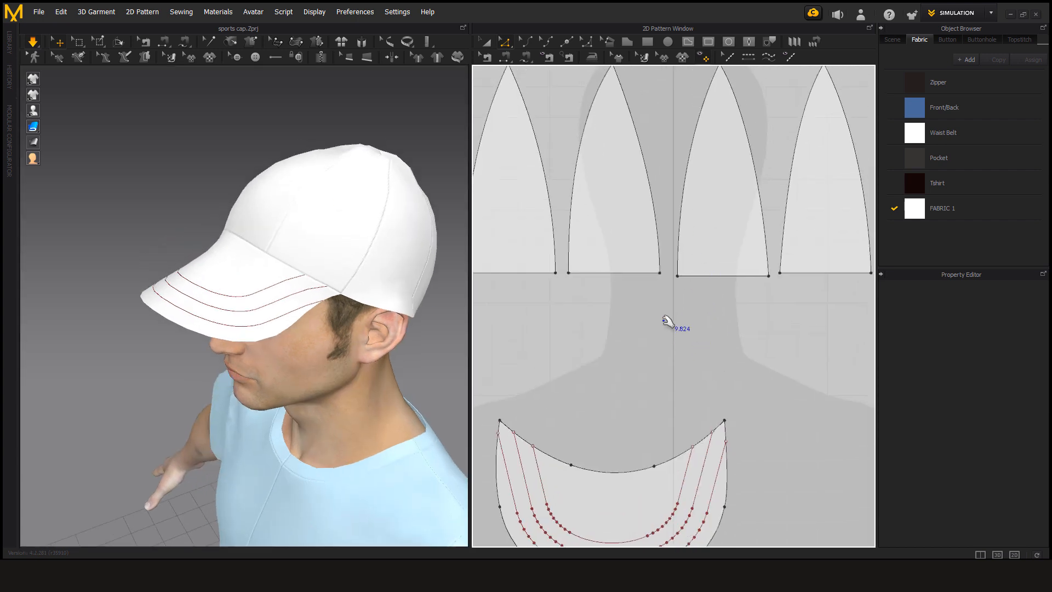
# - Offset a crown panel's curved side edge as an internal line at distance 5.500
pyautogui.click(715, 307)
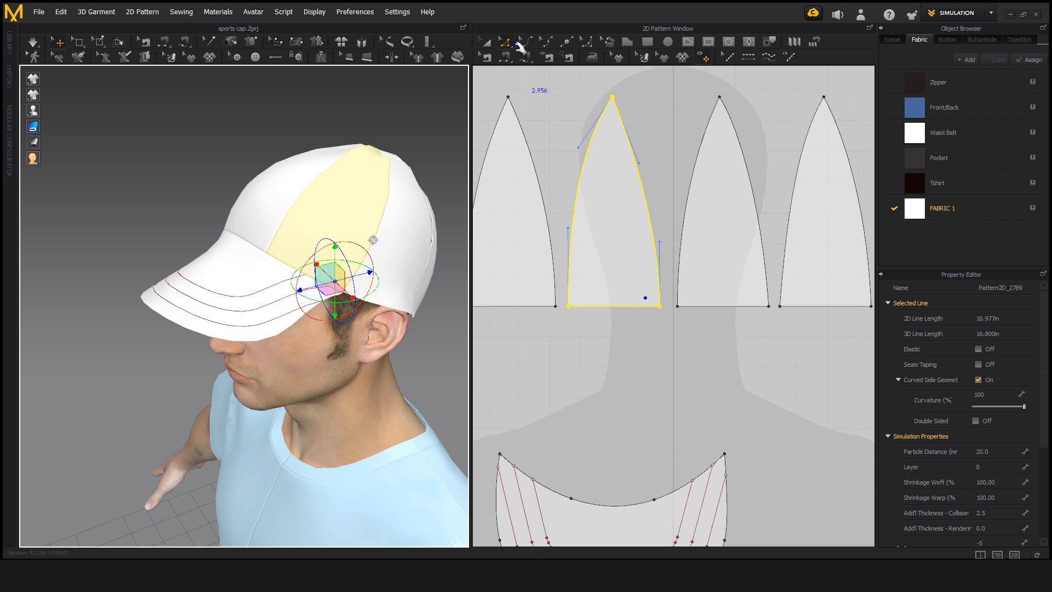
pyautogui.click(751, 216)
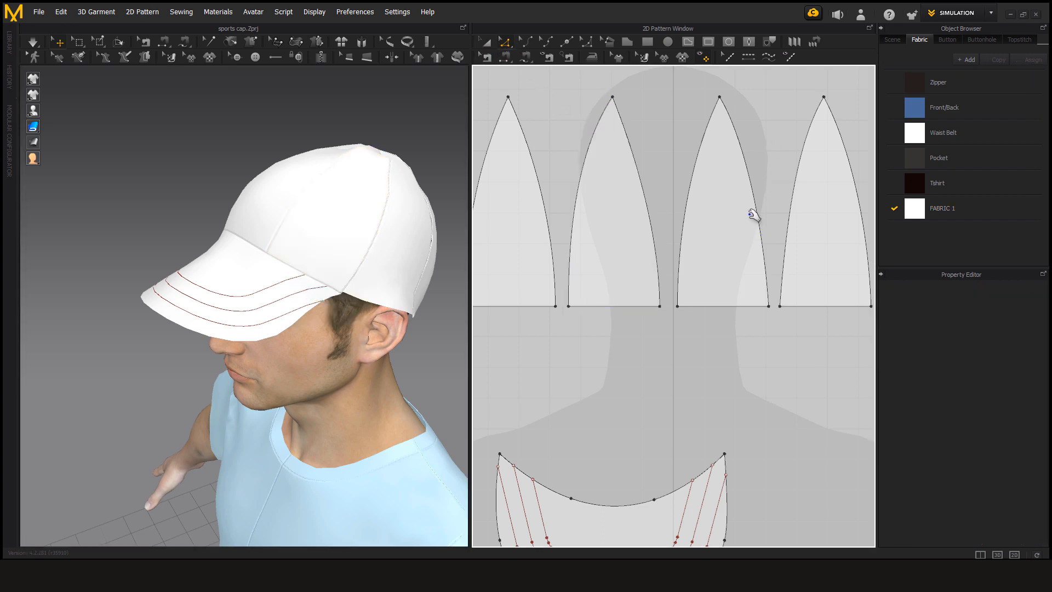
pyautogui.click(752, 215)
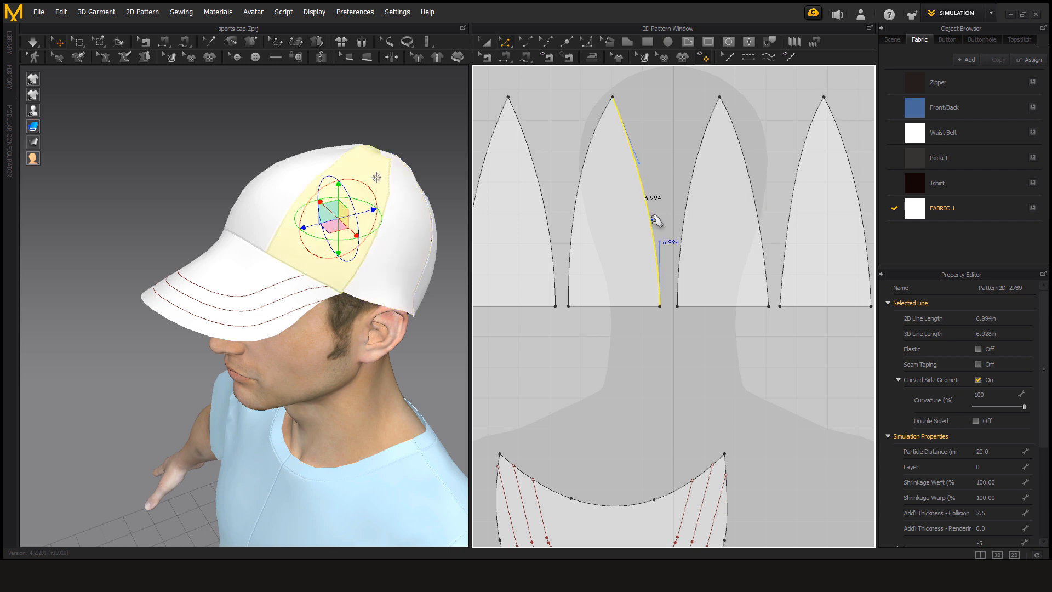
pyautogui.rightClick(657, 219)
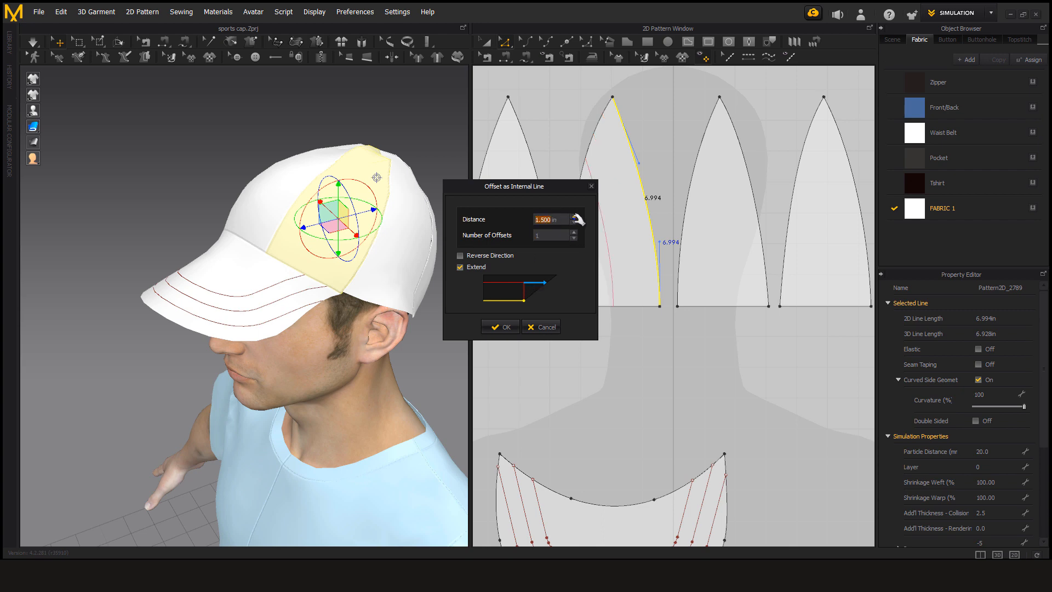
pyautogui.write('5.500')
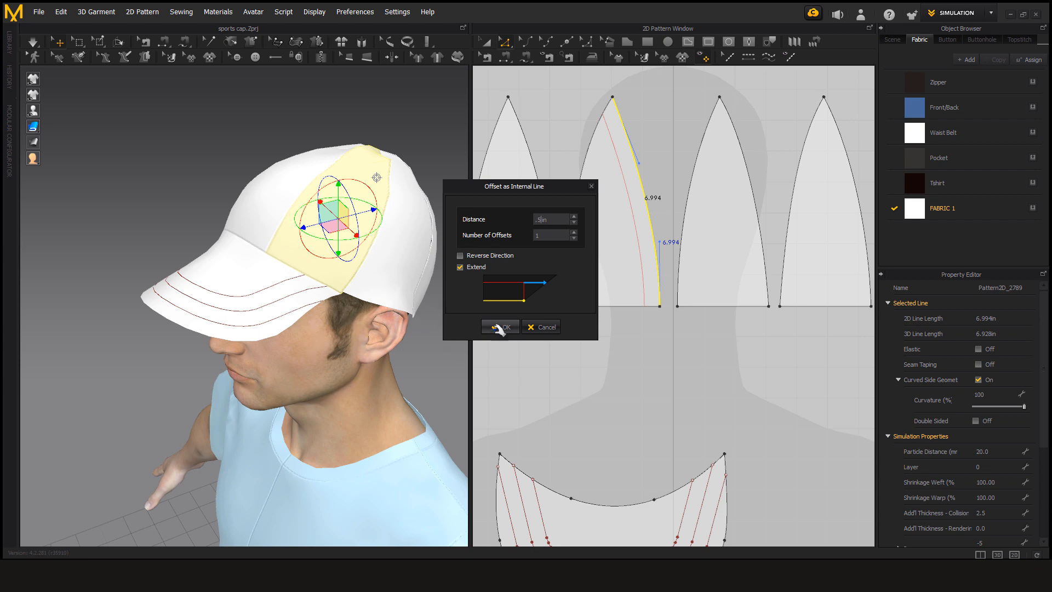
pyautogui.click(499, 327)
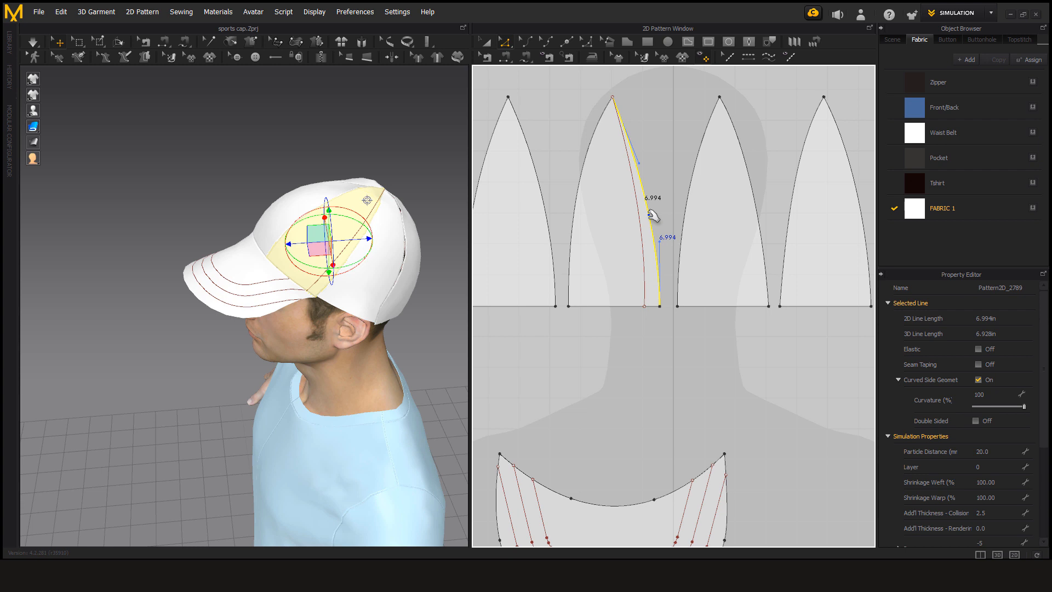
pyautogui.moveTo(672, 343)
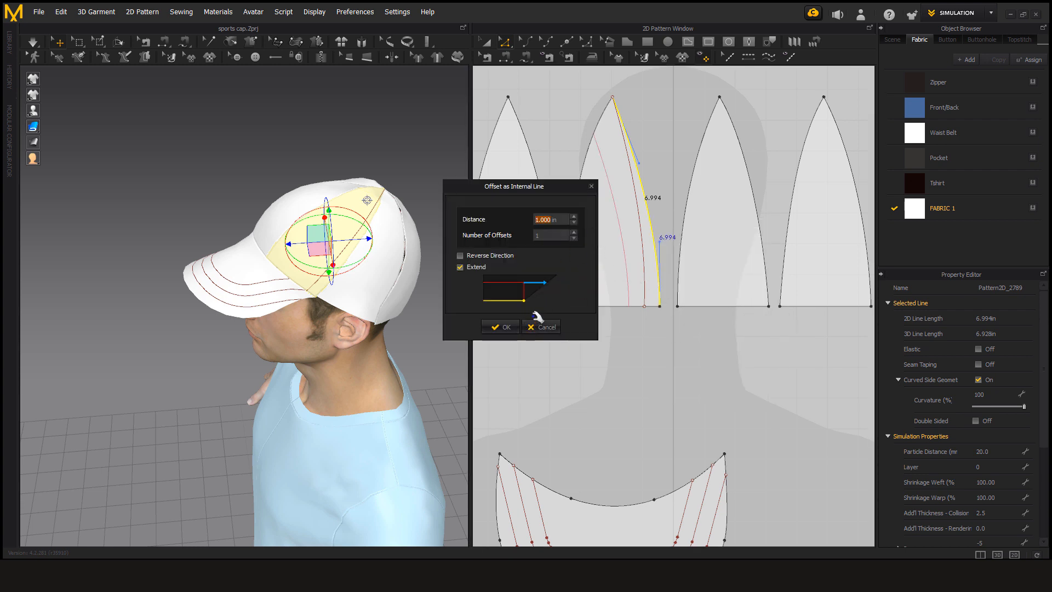
pyautogui.moveTo(554, 224)
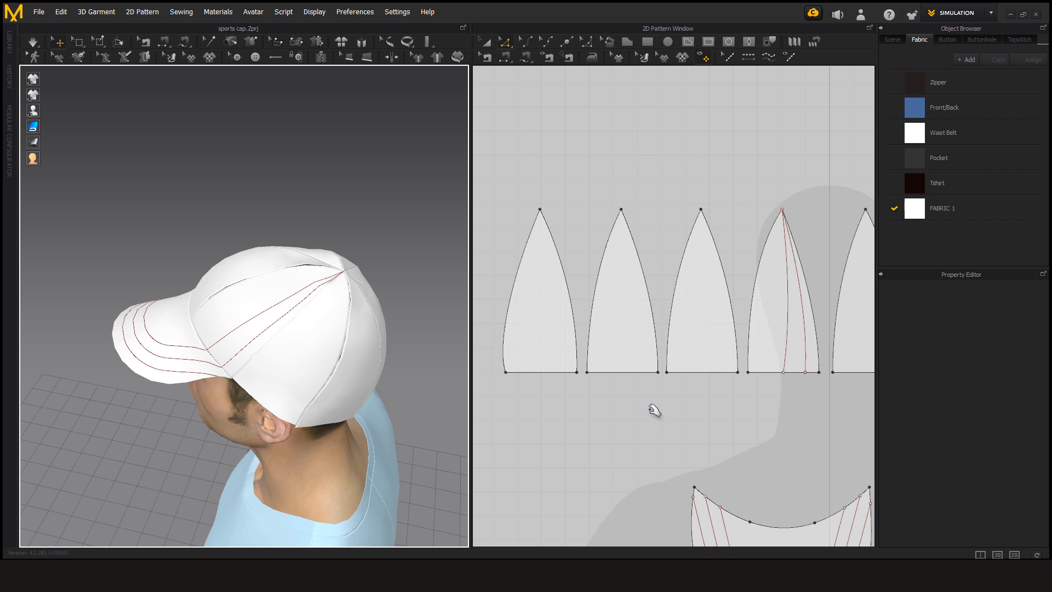
pyautogui.moveTo(669, 42)
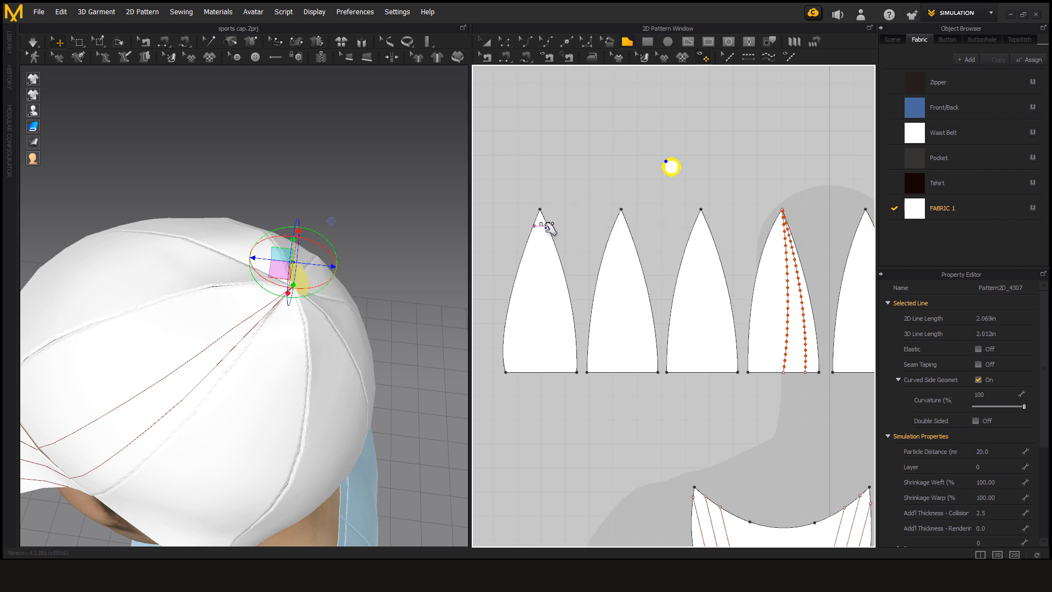
# - Topstitch the crown panel lines and draw a small circle pattern for the top button
pyautogui.click(656, 272)
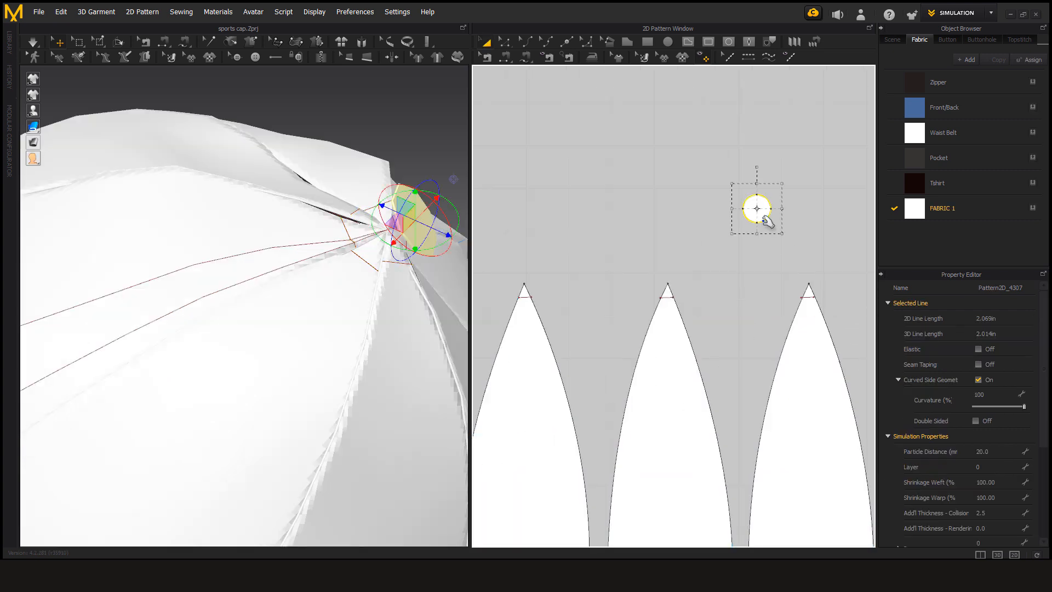
pyautogui.scroll(-3)
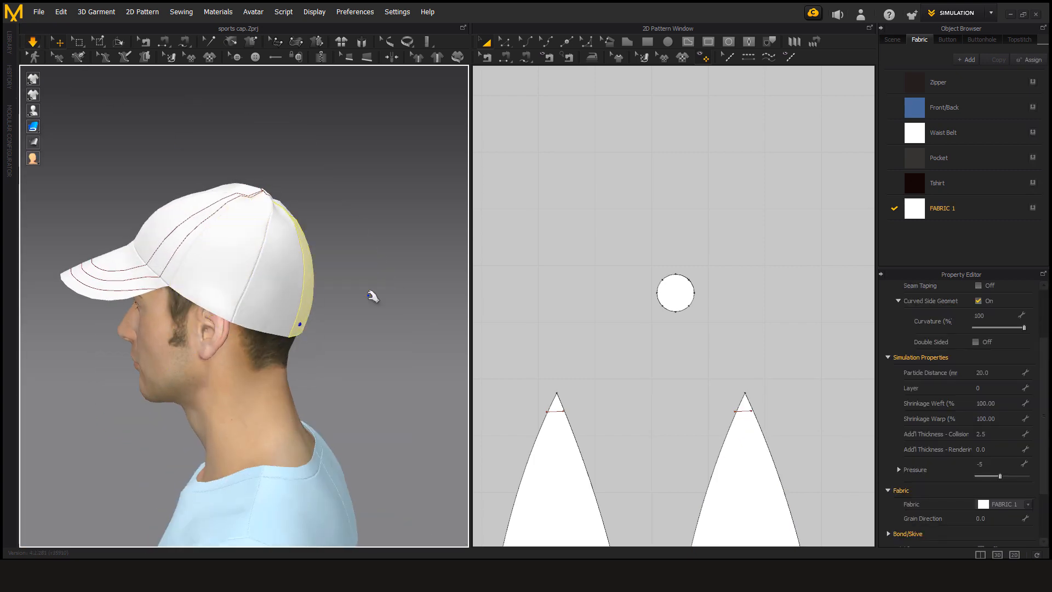
pyautogui.moveTo(372, 297); pyautogui.dragTo(189, 354)
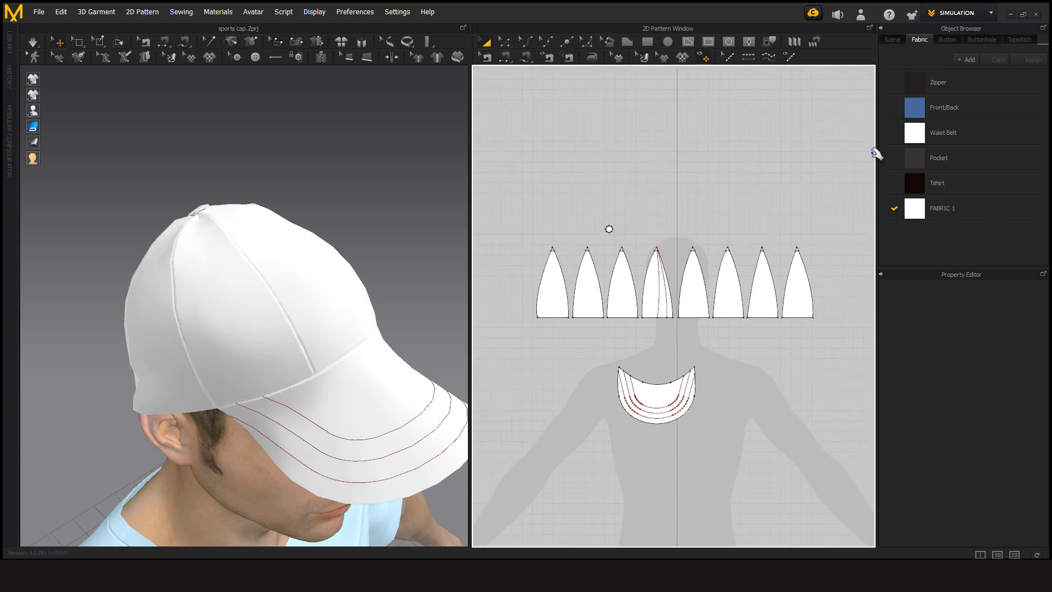
# - Add FABRIC 2, colour it dark red, and assign it to the cap patterns
pyautogui.click(963, 59)
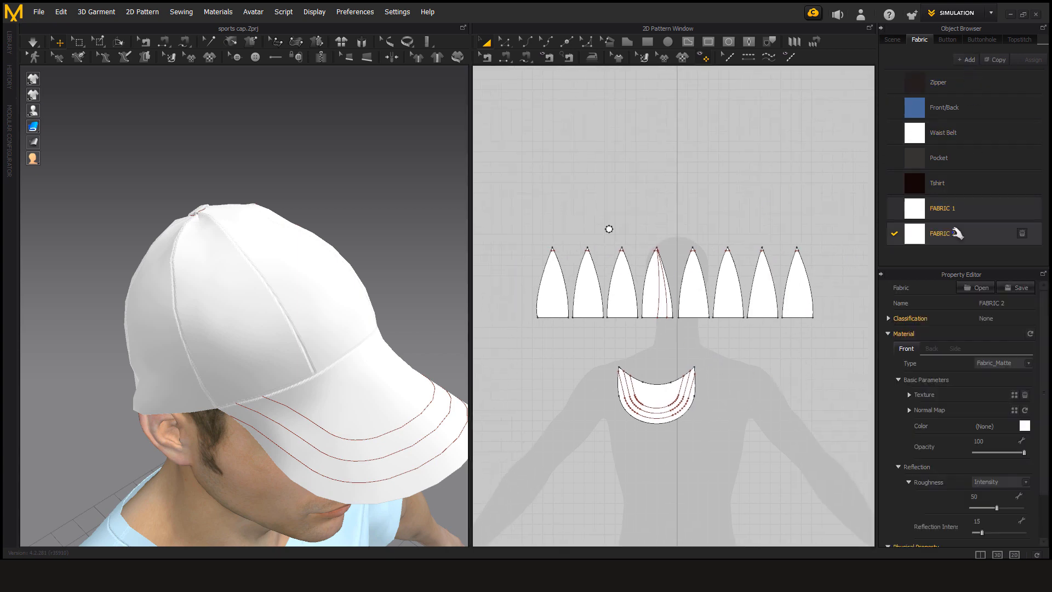
pyautogui.click(953, 233)
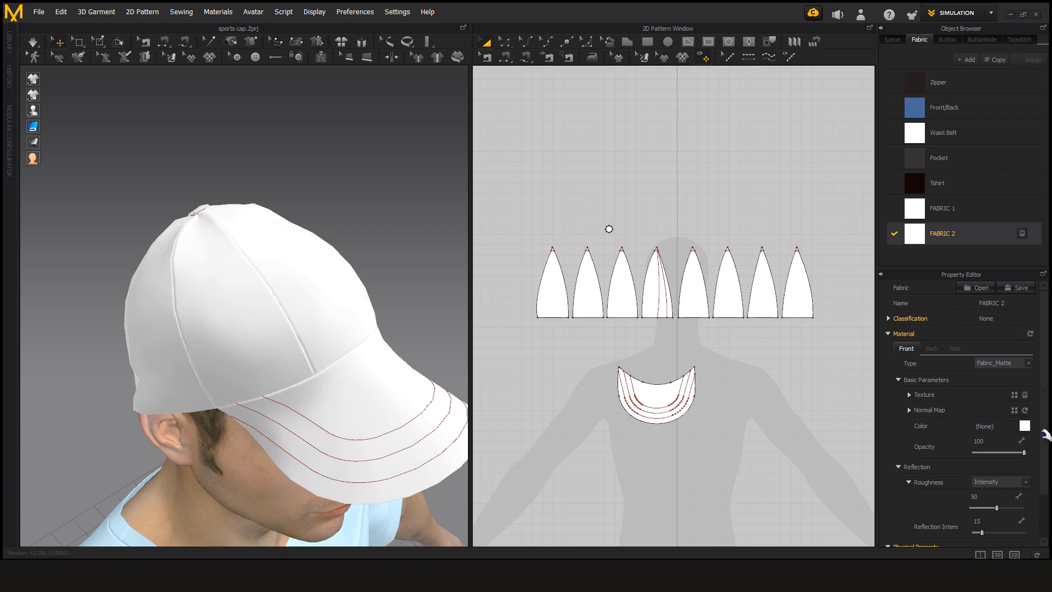
pyautogui.click(1025, 425)
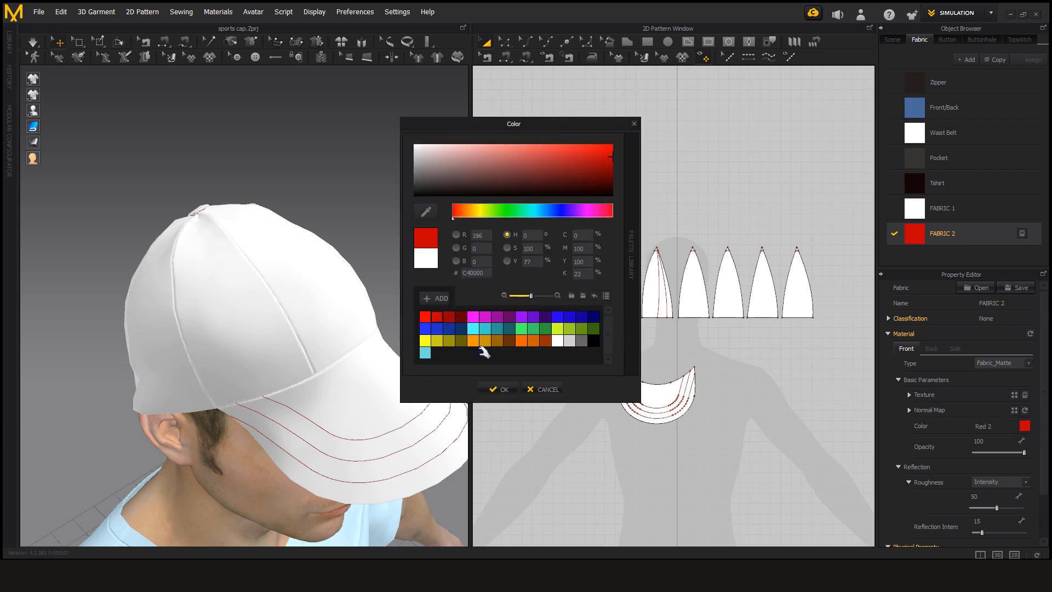
pyautogui.click(498, 389)
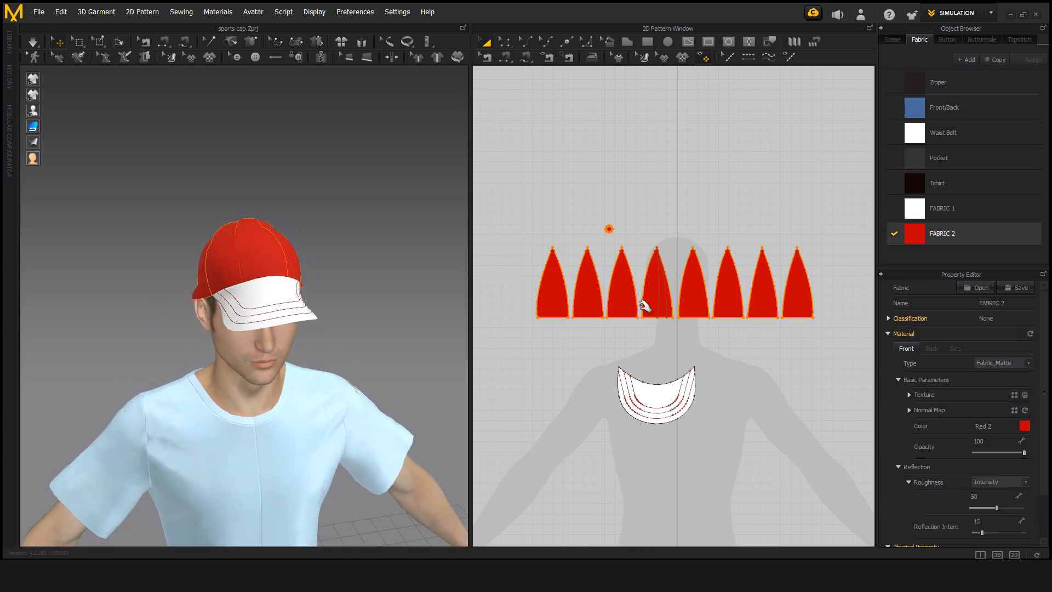
pyautogui.click(1024, 425)
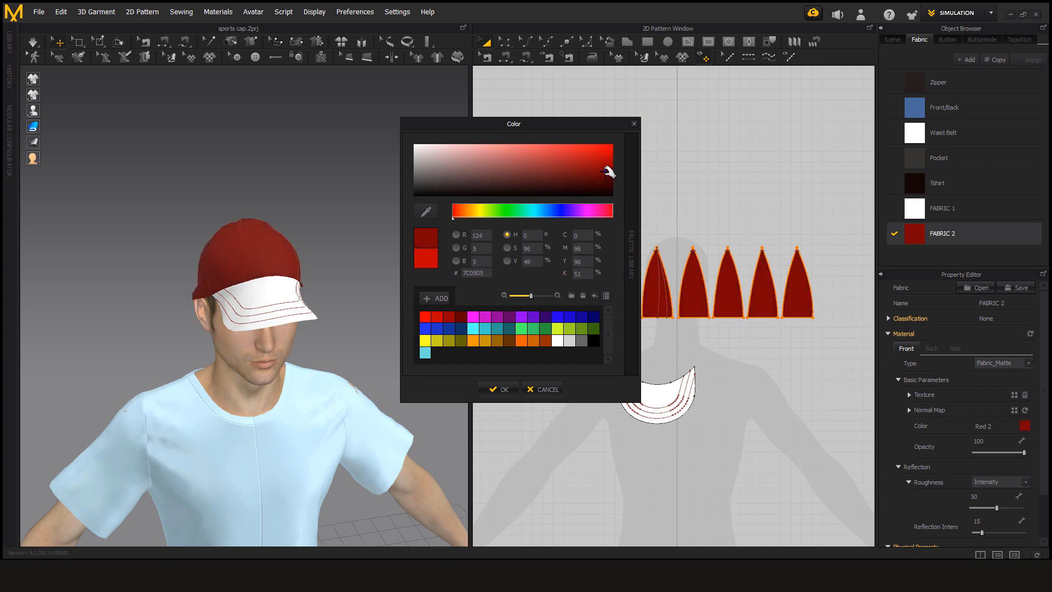
pyautogui.moveTo(482, 375)
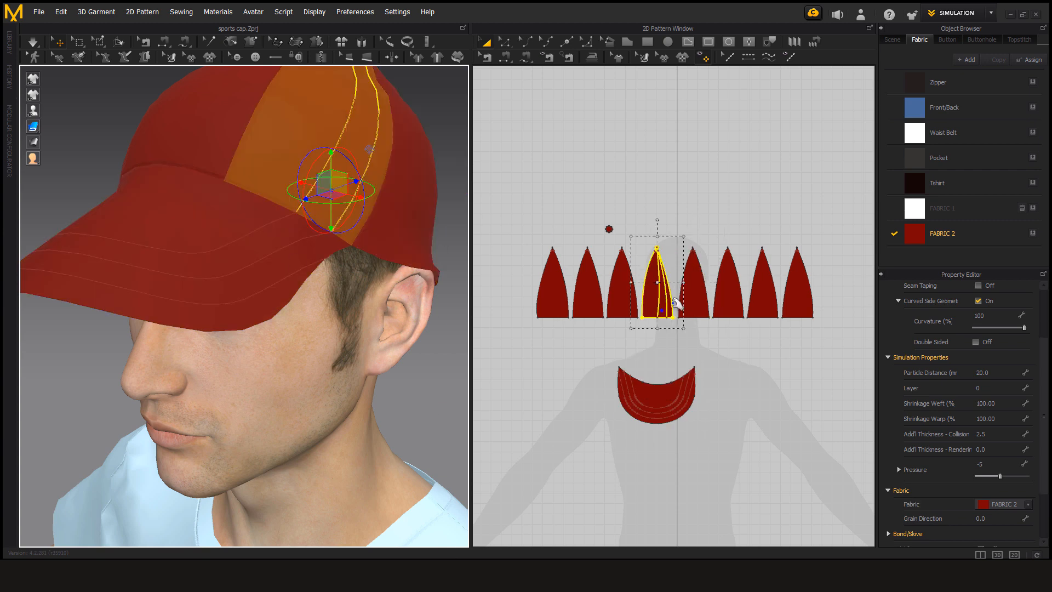
pyautogui.rightClick(673, 302)
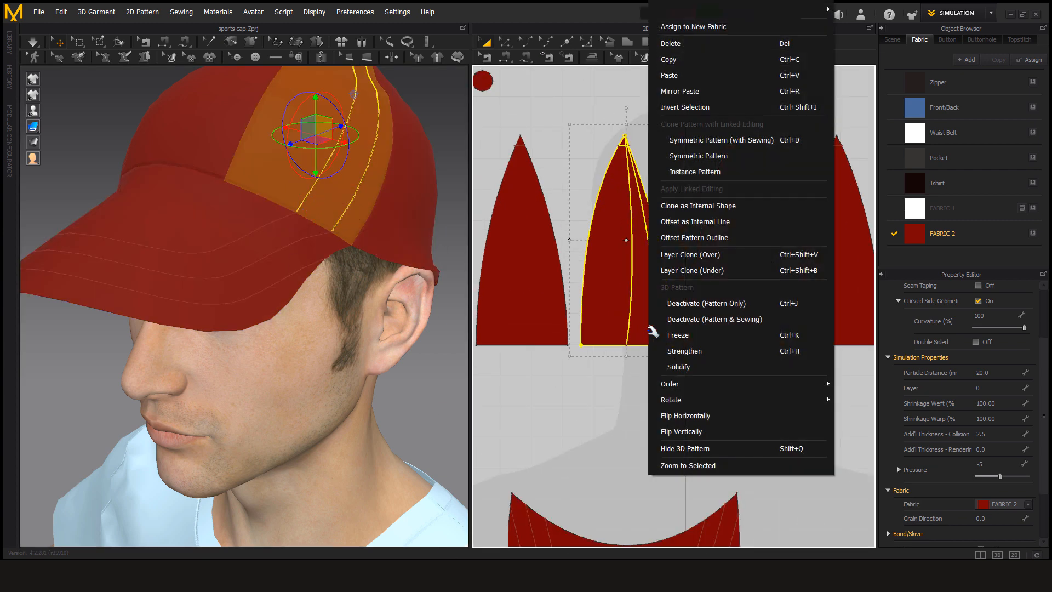